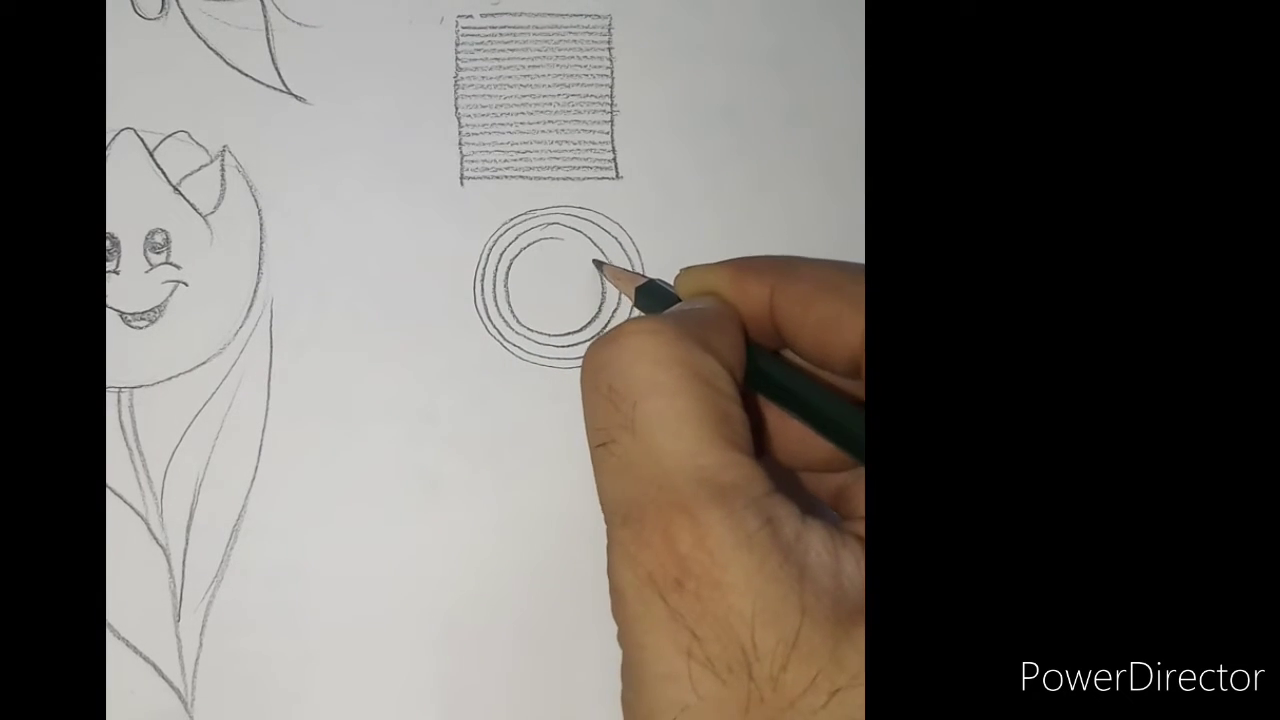
drag(620, 280, 545, 330)
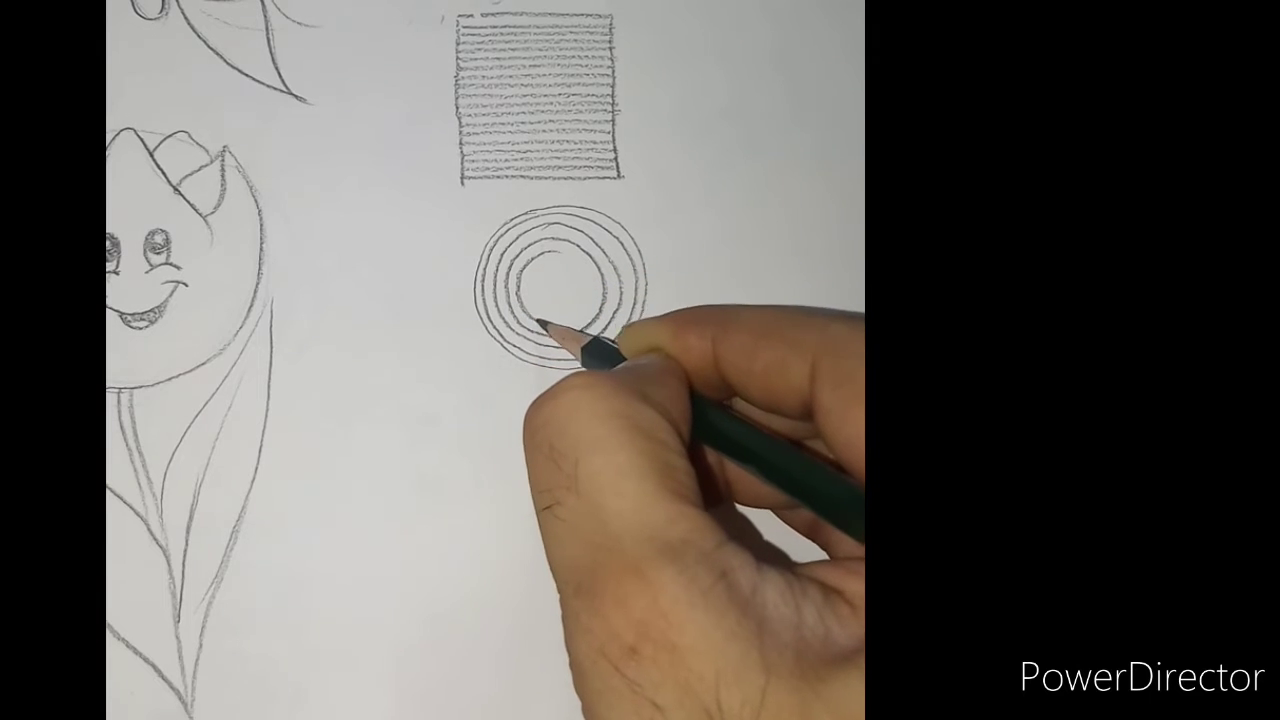